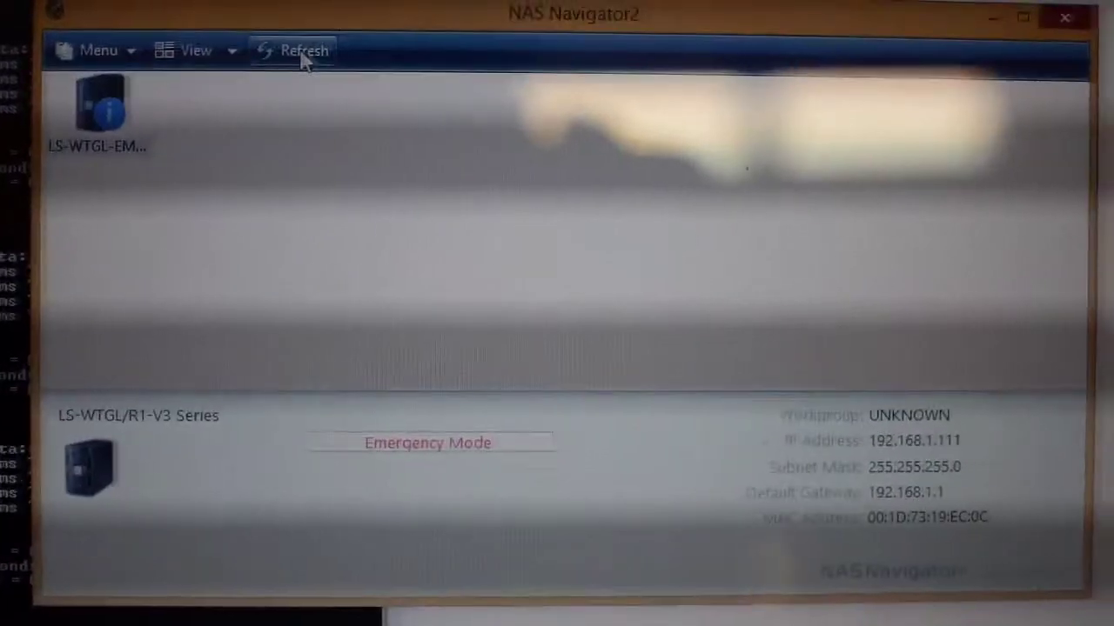
- Select the LS-WTGL LinkStation in Emergency Mode to show its IP 192.168.1.111 and network details
left_click(104, 105)
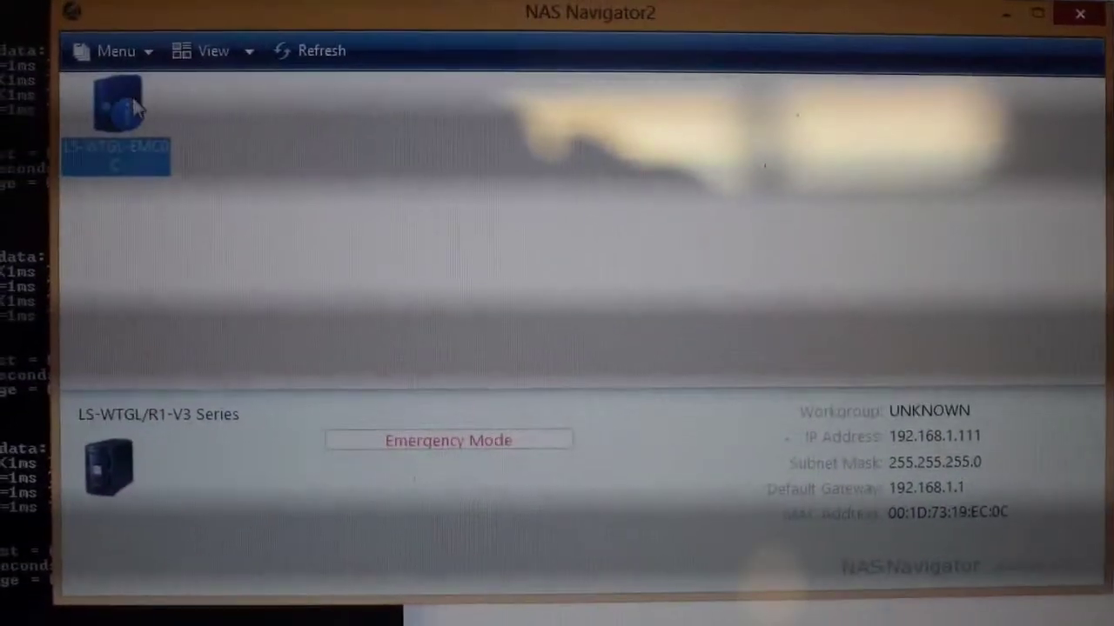